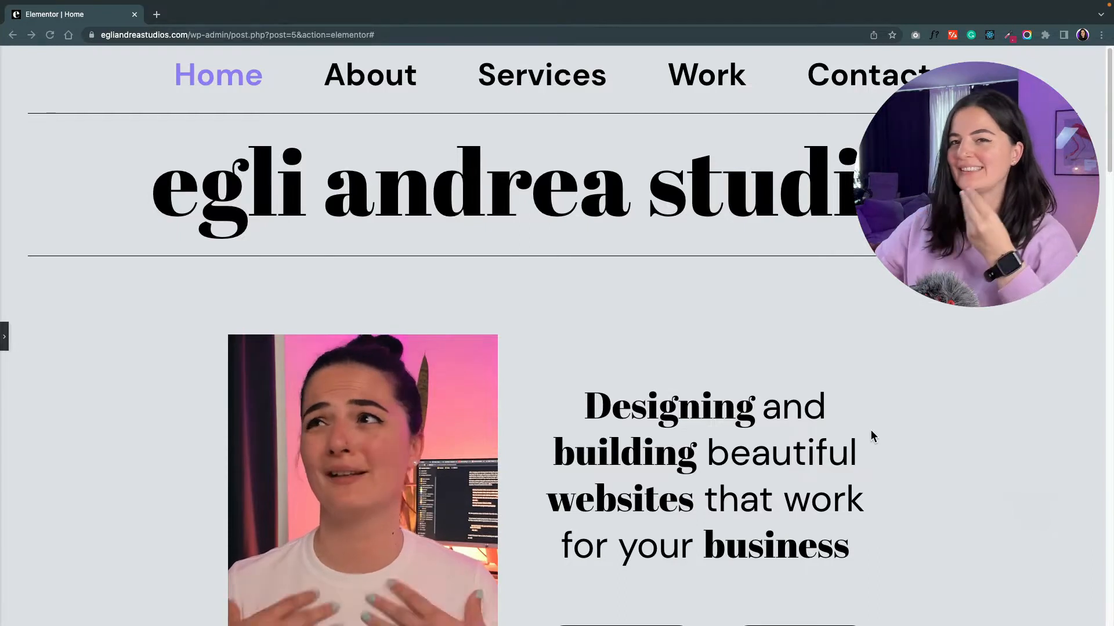
# Bring the hero heading into view so its Title field shows the span-wrapped words
pyautogui.scroll(-3)
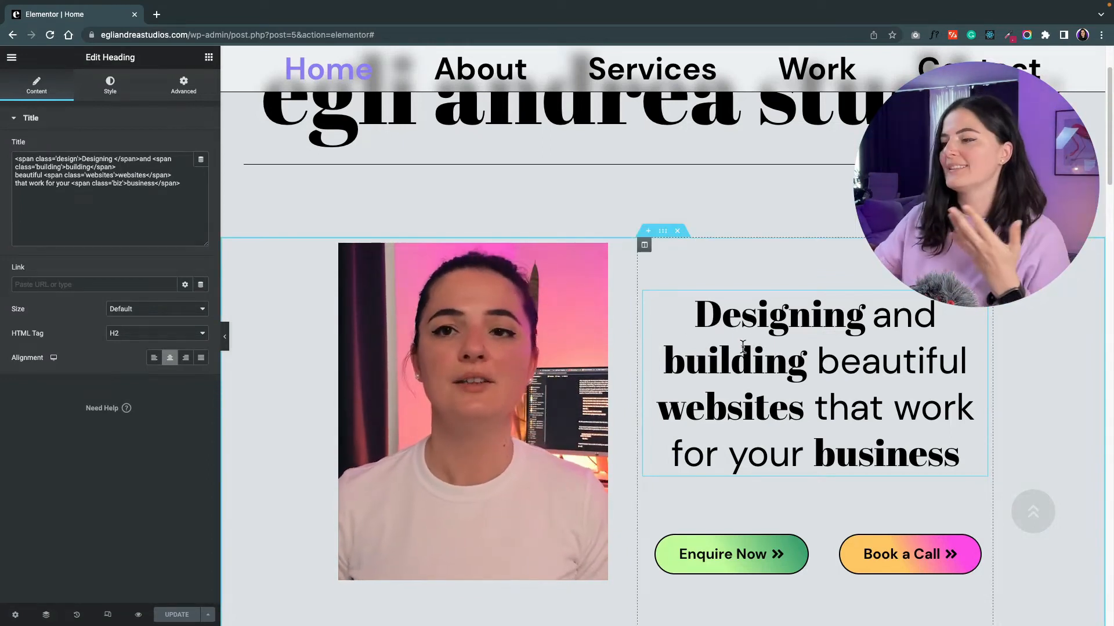
pyautogui.click(362, 224)
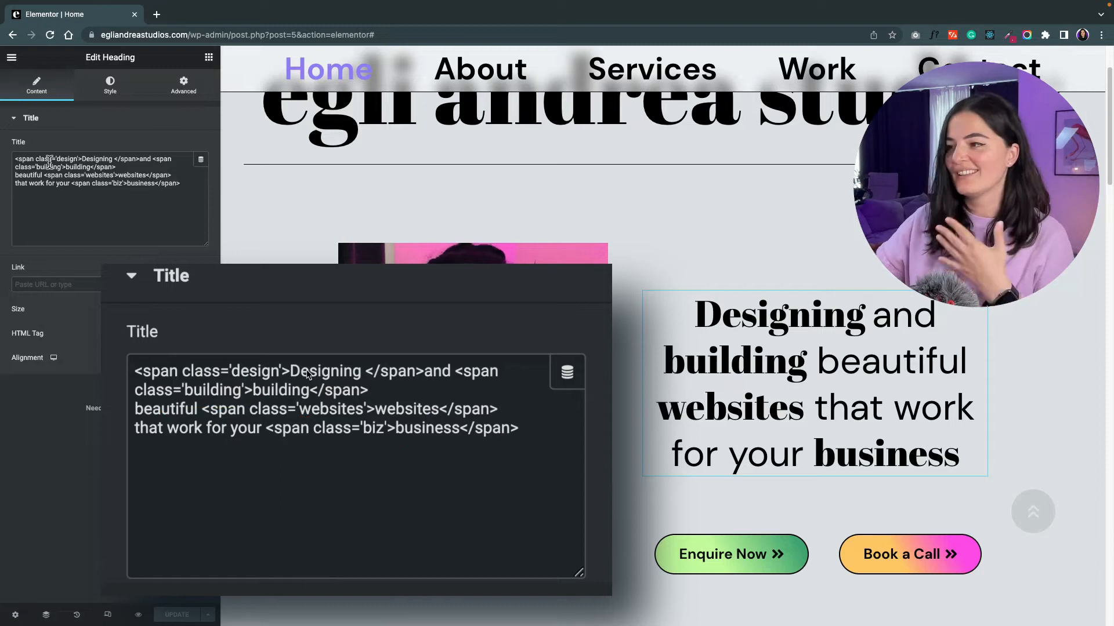
pyautogui.click(182, 83)
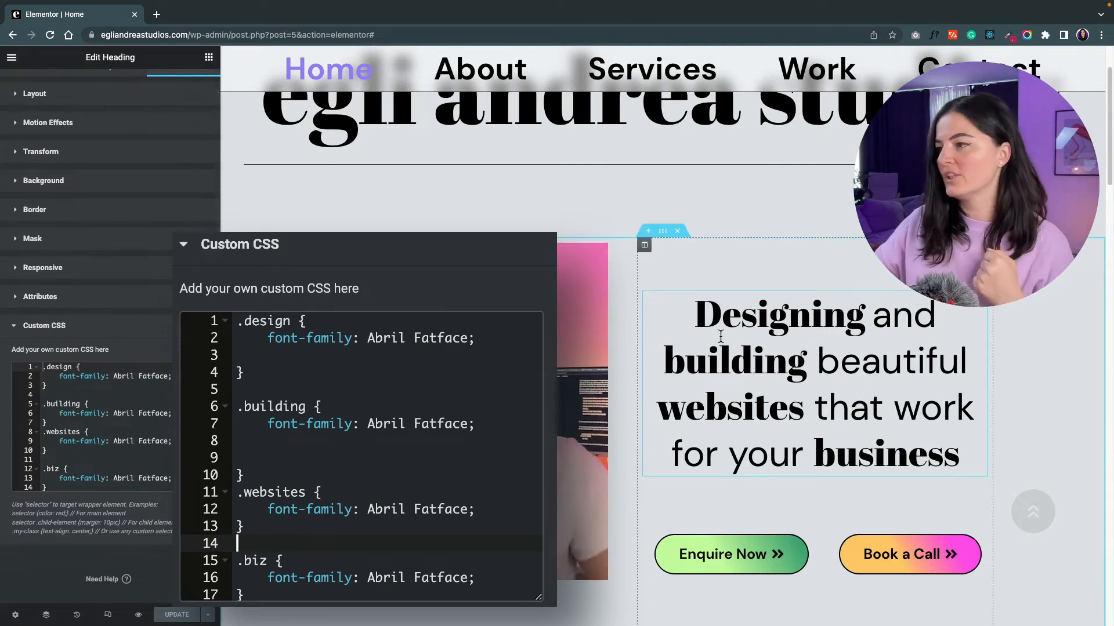
pyautogui.moveTo(715, 429)
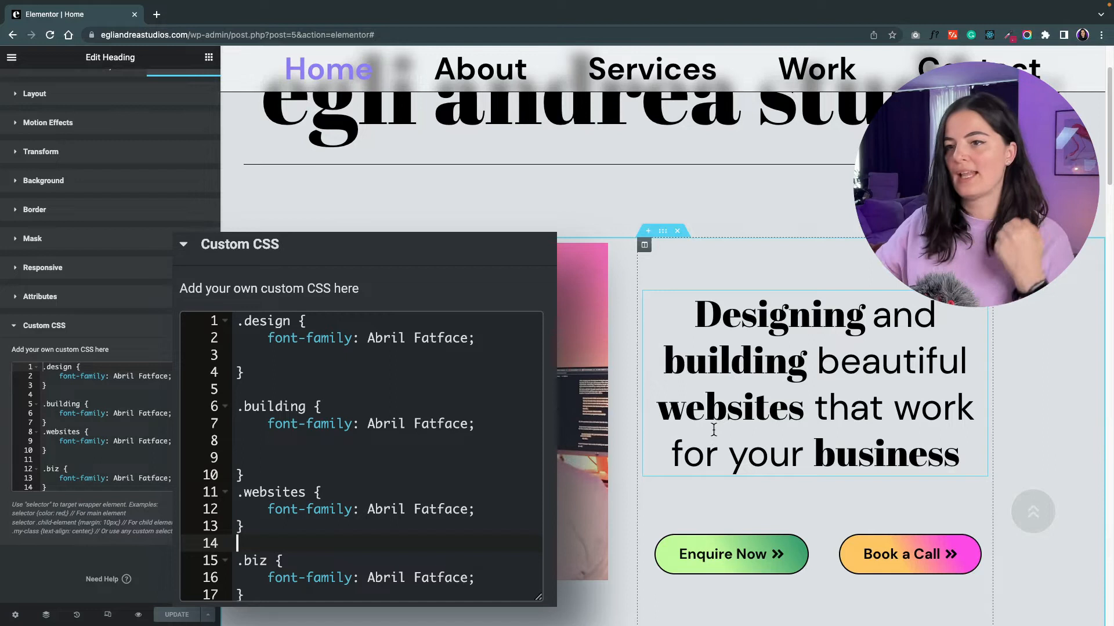